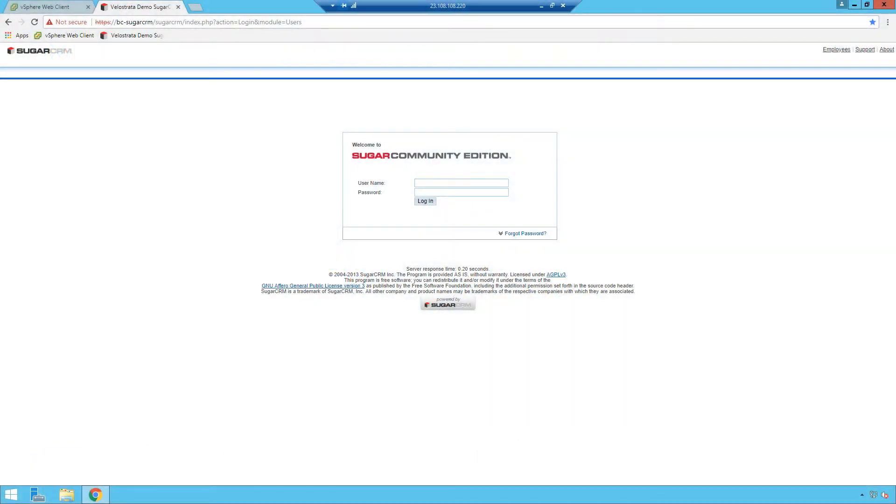
- Sign in to SugarCRM with the user name and password
{"action": "left_click", "coordinate": [460, 182]}
{"action": "type", "text": "johnd"}
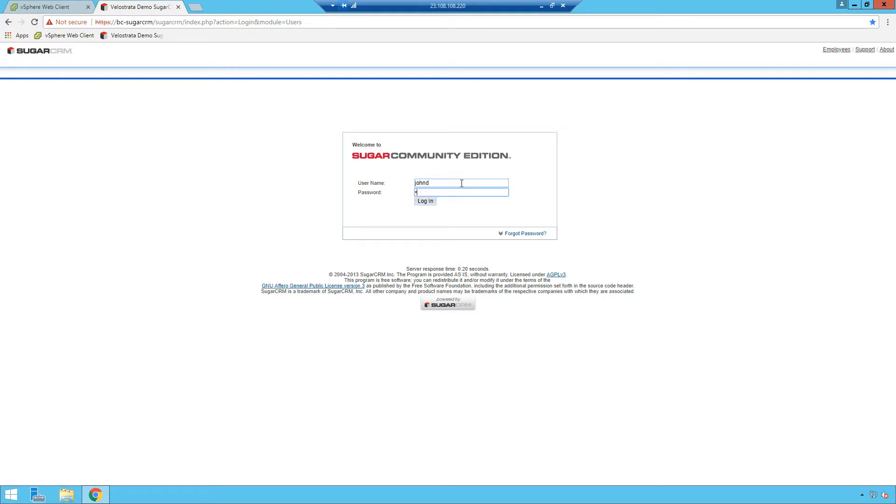
{"action": "left_click", "coordinate": [424, 201]}
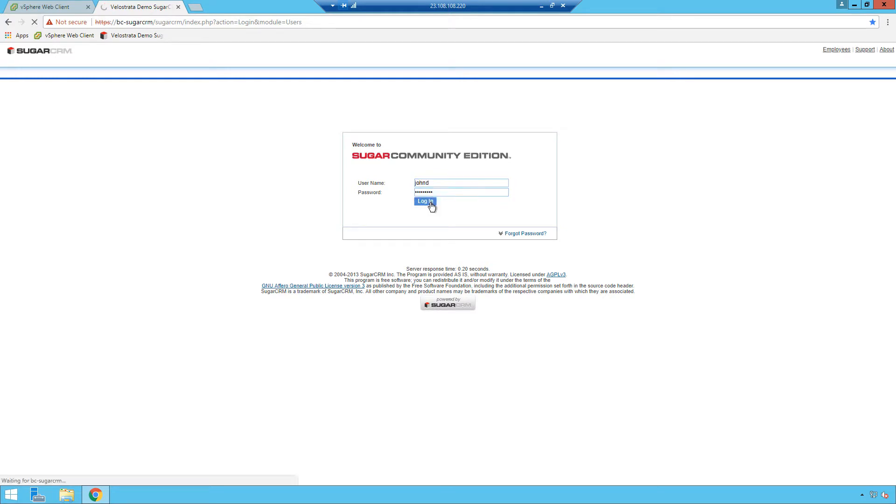
{"action": "left_click", "coordinate": [425, 201]}
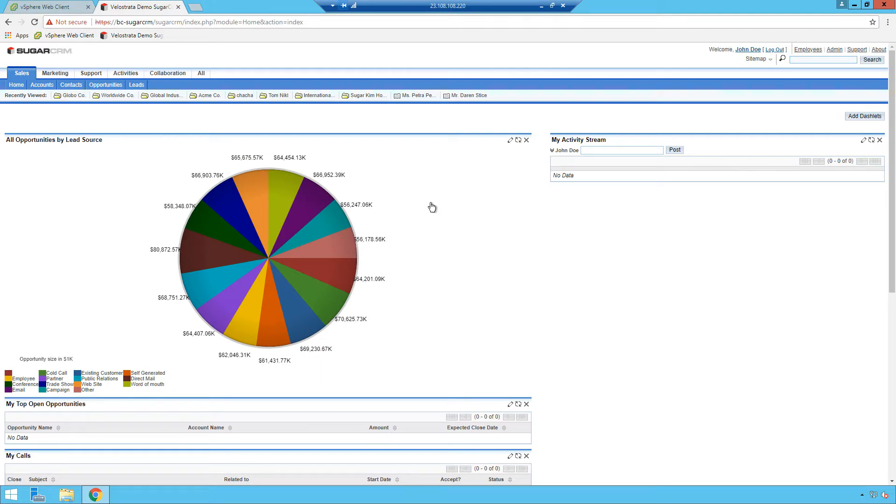
- Create and save a new SugarCRM account named 'Best Co.'
{"action": "left_click", "coordinate": [73, 95]}
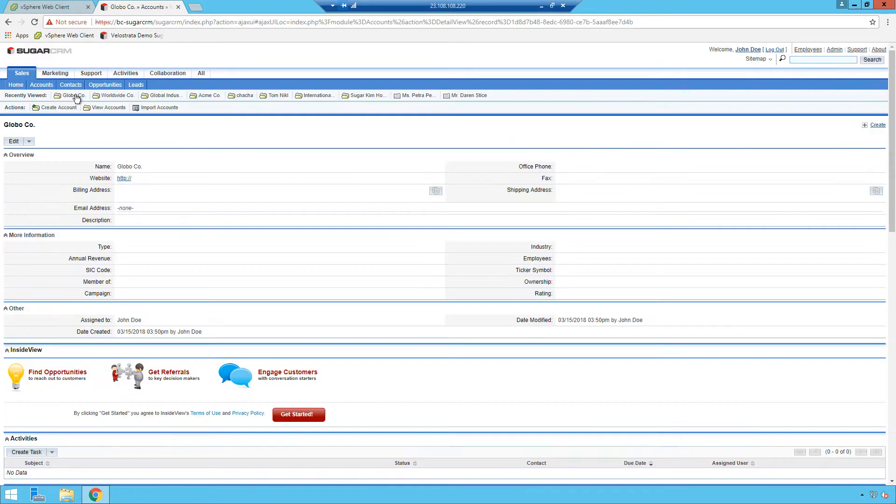
{"action": "left_click", "coordinate": [41, 85]}
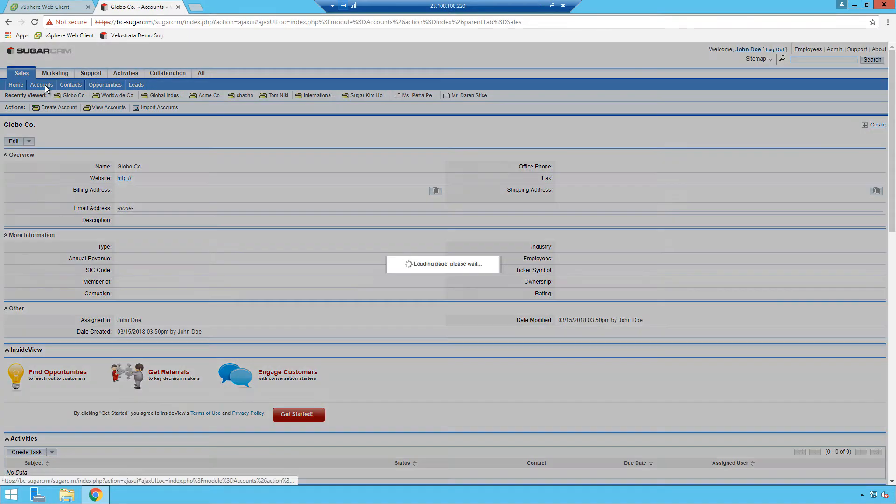
{"action": "left_click", "coordinate": [42, 85]}
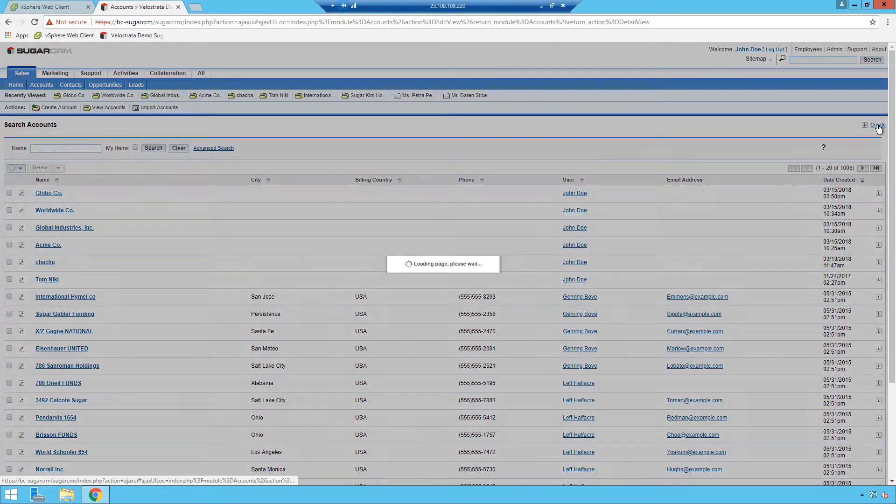
{"action": "left_click", "coordinate": [876, 125]}
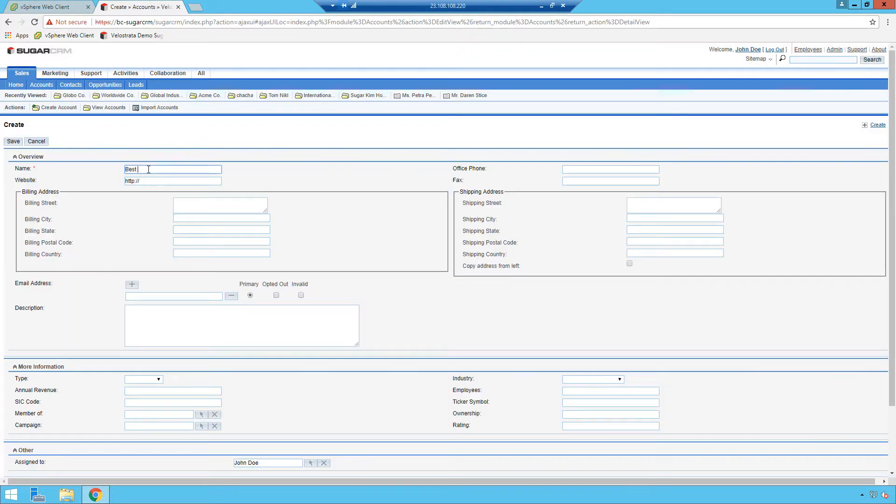
{"action": "left_click", "coordinate": [12, 141]}
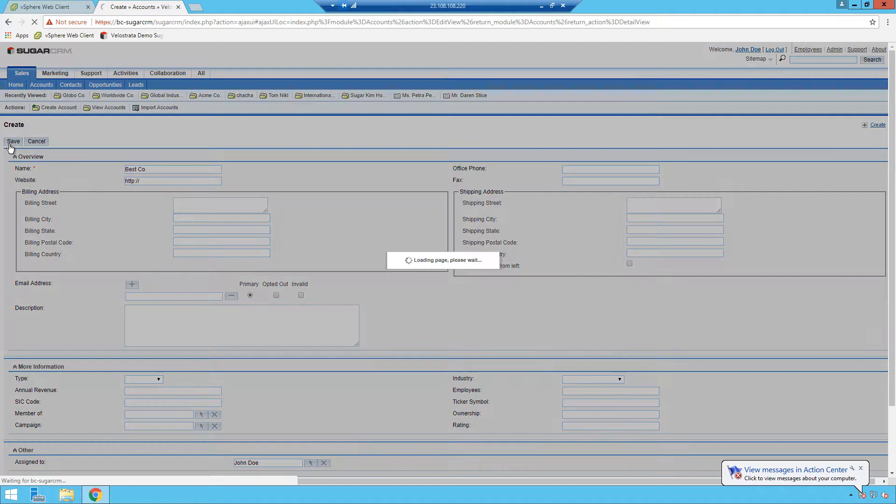
{"action": "left_click", "coordinate": [13, 141]}
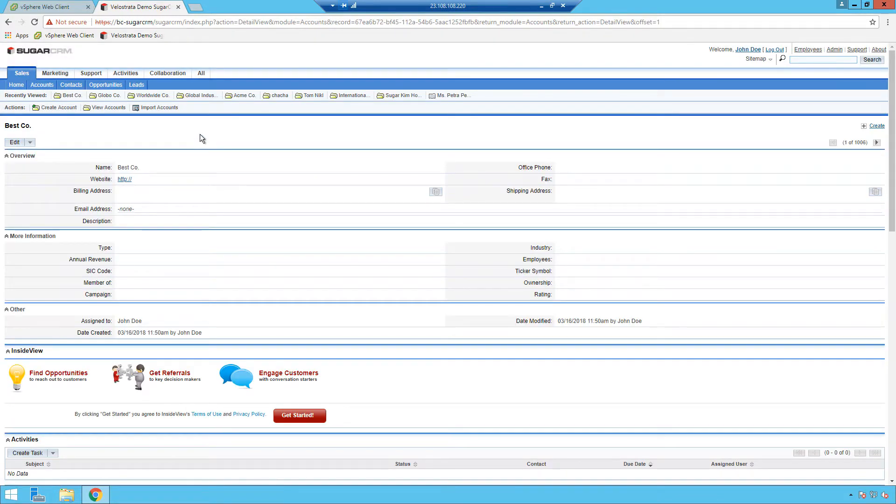
- Select BC-SugarCRM in the vSphere Navigator to show its summary
{"action": "left_click", "coordinate": [46, 6]}
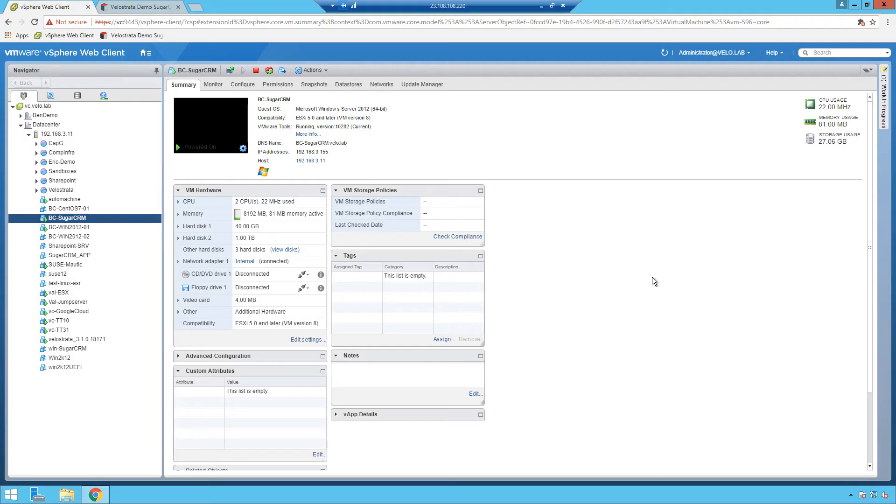
{"action": "mouse_move", "coordinate": [634, 280]}
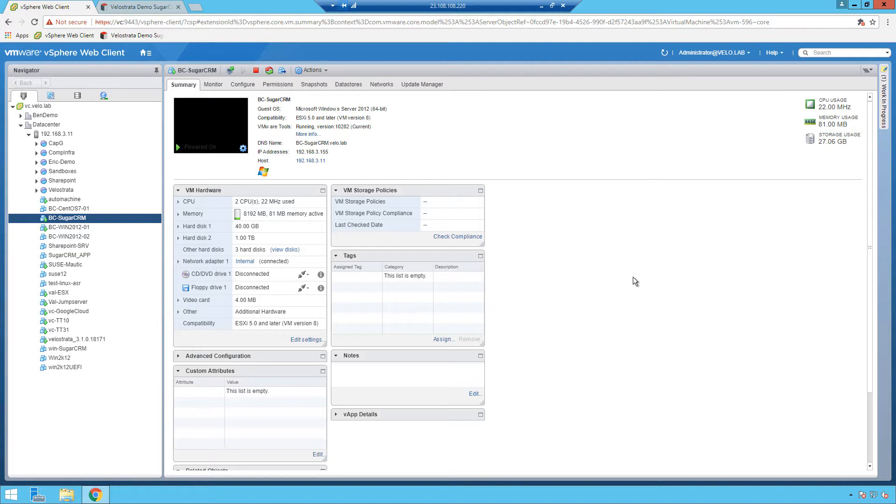
{"action": "left_click", "coordinate": [69, 226]}
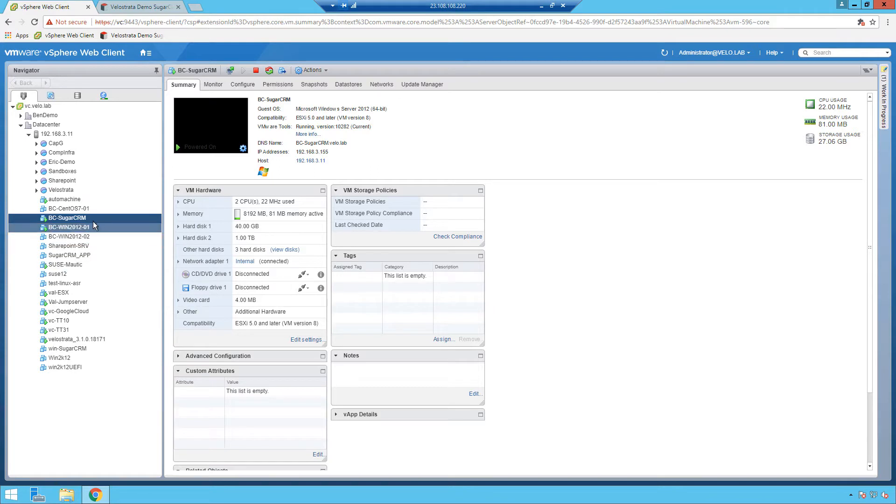
- Start a Velostrata Full Migration of BC-SugarCRM using the n1-standard-4 instance type
{"action": "right_click", "coordinate": [68, 218]}
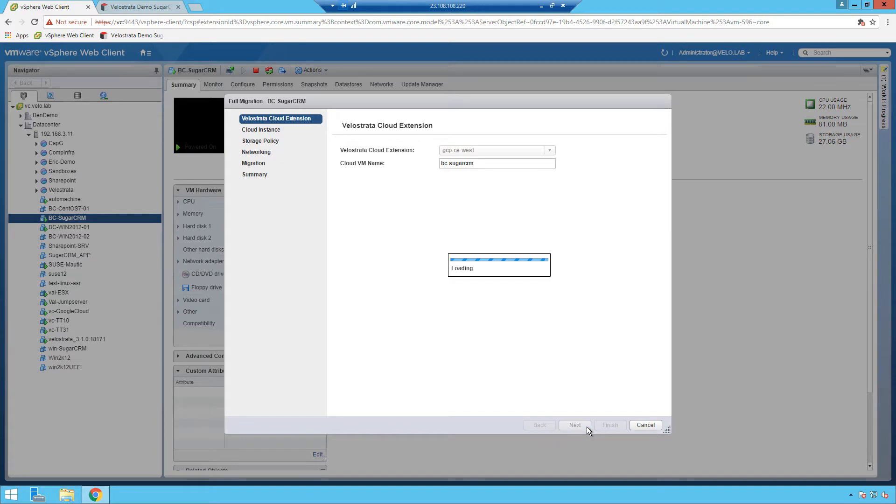
{"action": "left_click", "coordinate": [574, 425]}
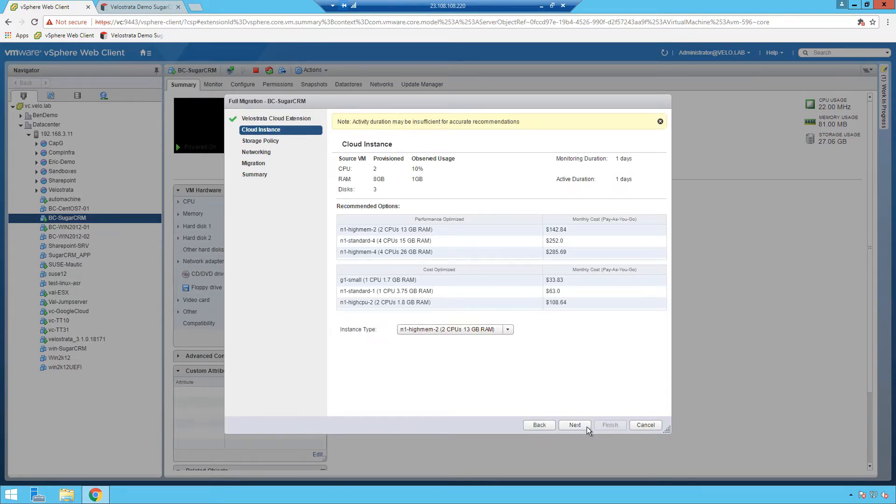
{"action": "left_click", "coordinate": [385, 241]}
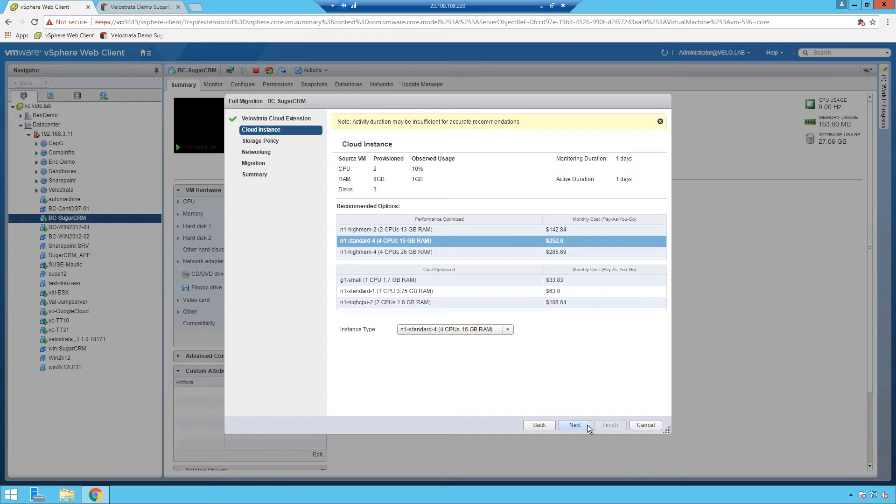
- Accept networking, SSD disk and migration defaults, then finish the BC-SugarCRM migration wizard
{"action": "left_click", "coordinate": [575, 424]}
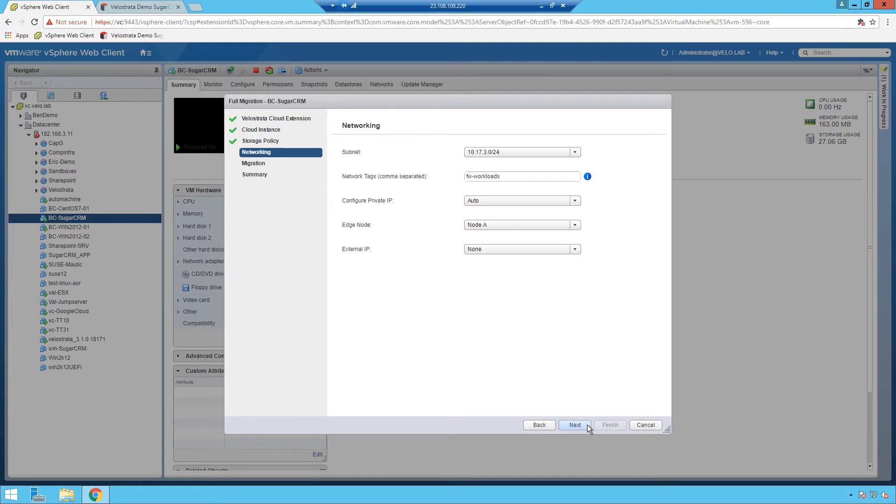
{"action": "left_click", "coordinate": [574, 424]}
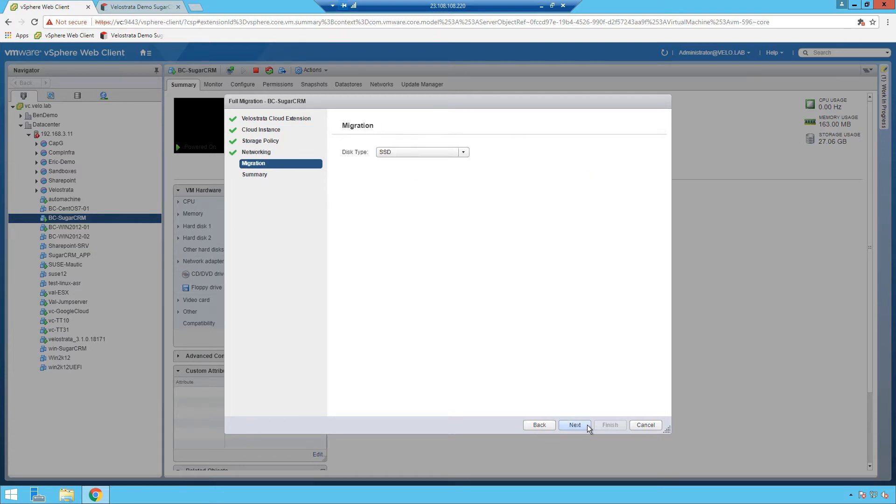
{"action": "left_click", "coordinate": [574, 424]}
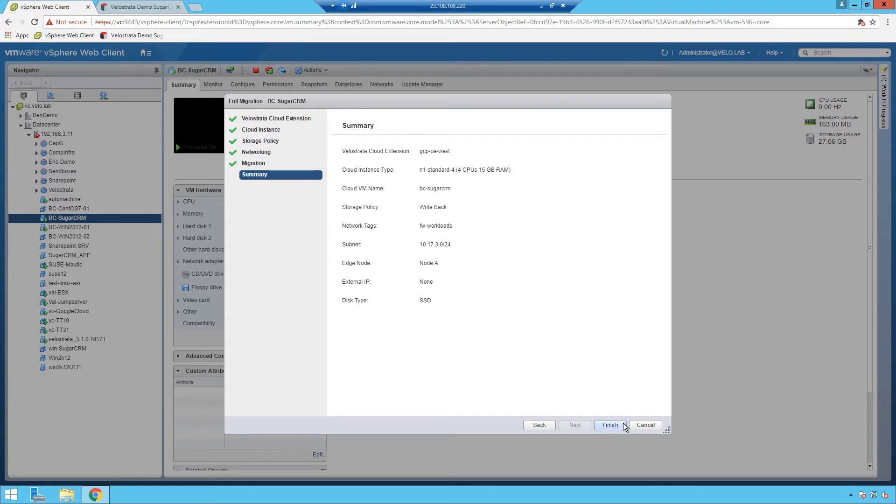
{"action": "left_click", "coordinate": [609, 425]}
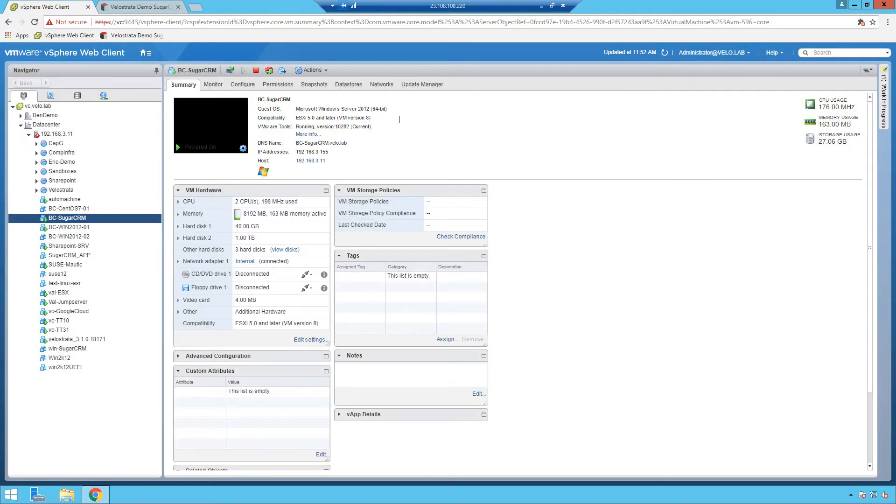
{"action": "left_click", "coordinate": [213, 84]}
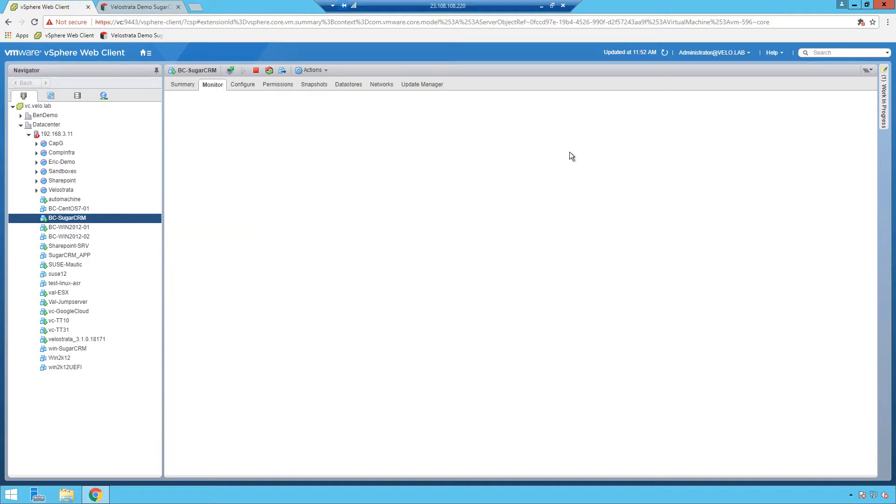
{"action": "left_click", "coordinate": [211, 83]}
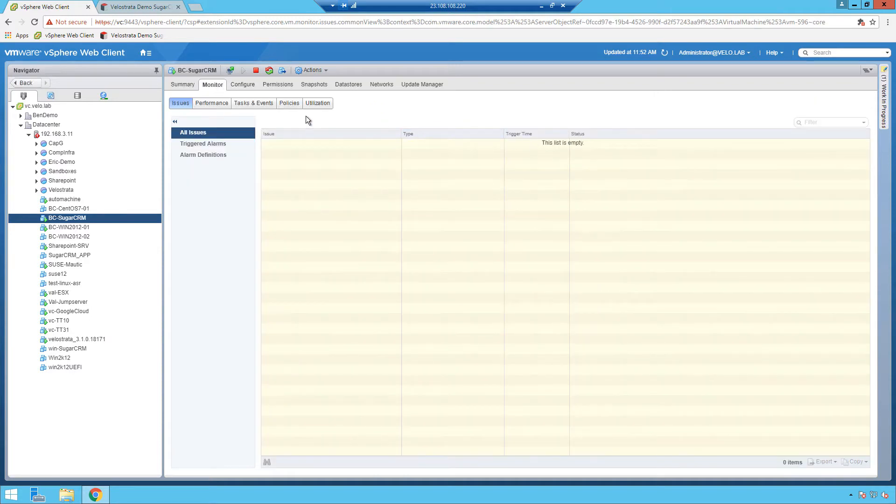
{"action": "left_click", "coordinate": [253, 103]}
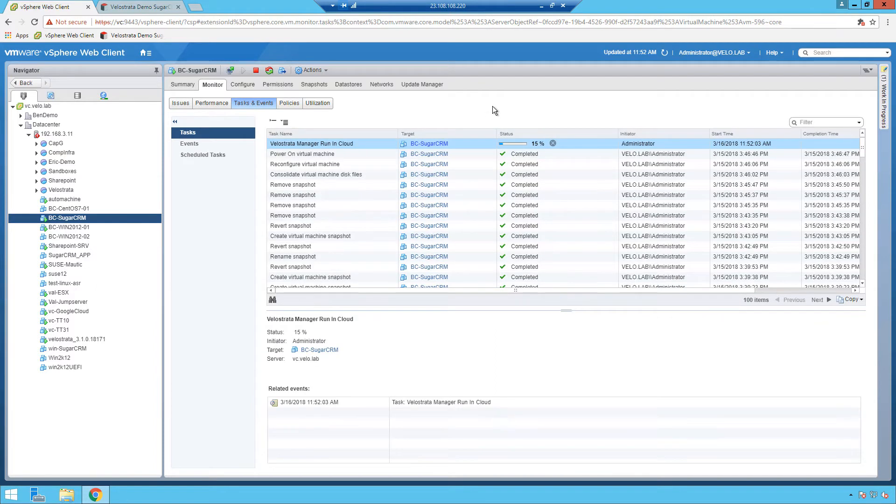
{"action": "mouse_move", "coordinate": [449, 150]}
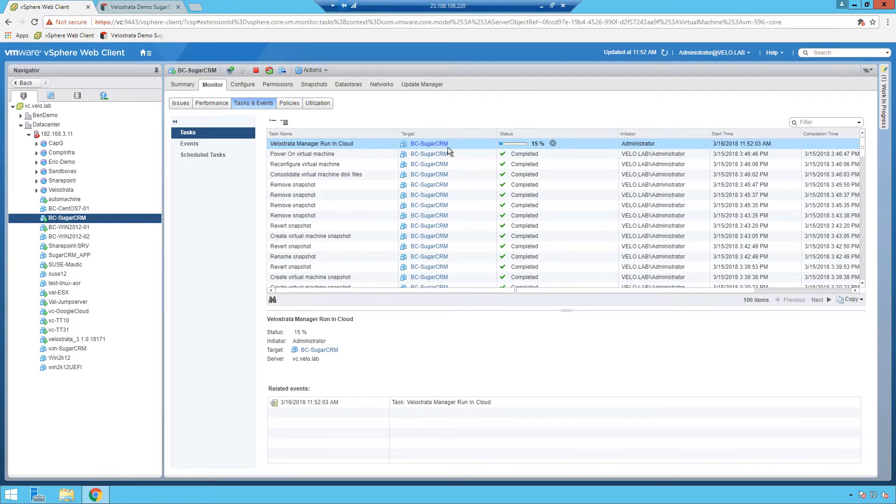
{"action": "mouse_move", "coordinate": [461, 147]}
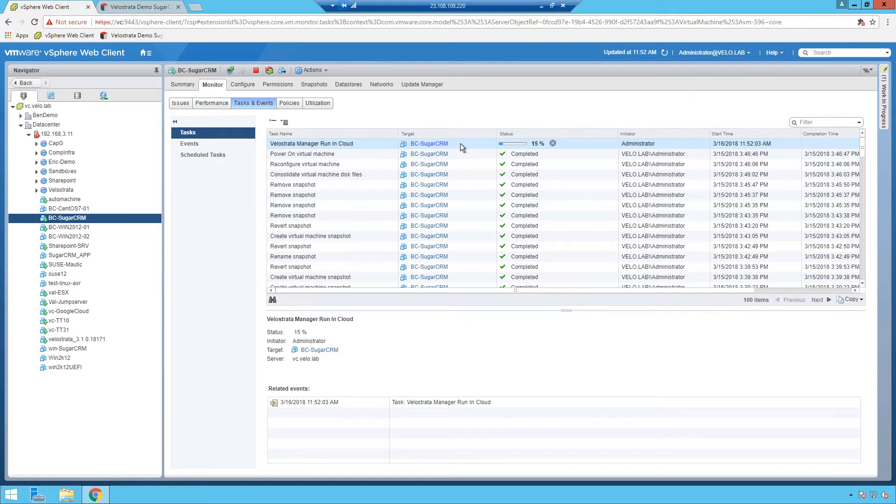
{"action": "left_click", "coordinate": [183, 84]}
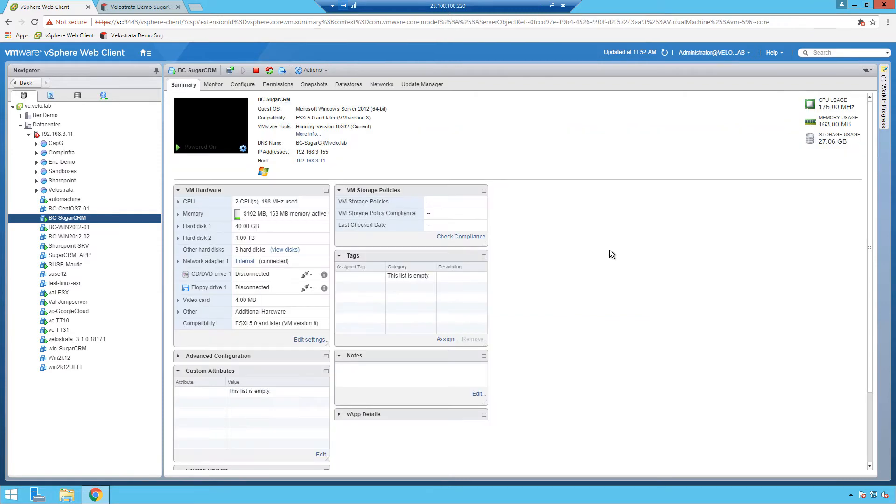
{"action": "left_click", "coordinate": [255, 69]}
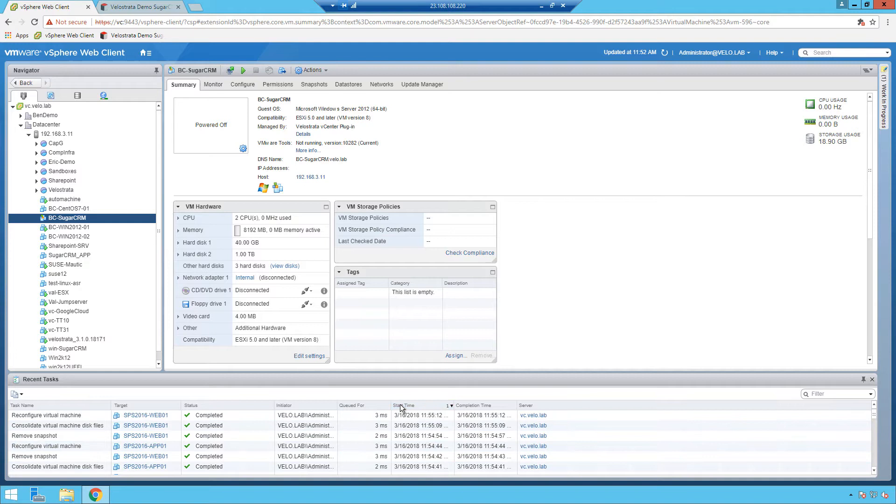
{"action": "left_click", "coordinate": [404, 405]}
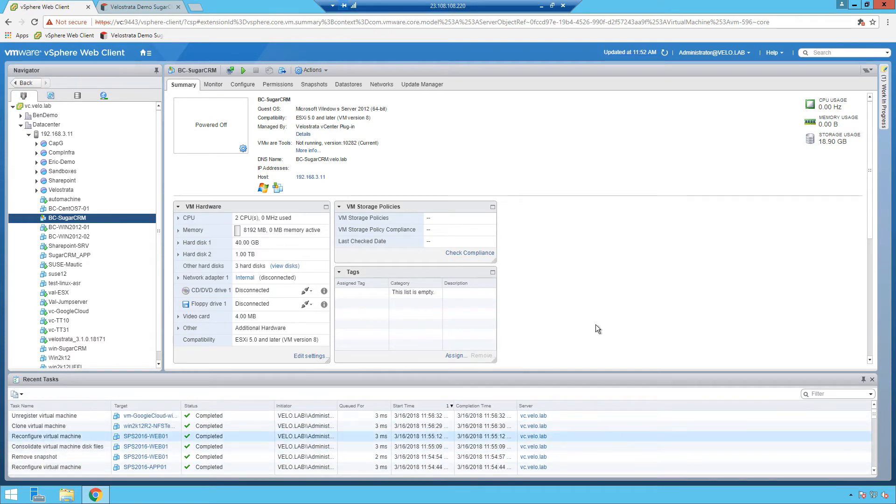
{"action": "mouse_move", "coordinate": [437, 159]}
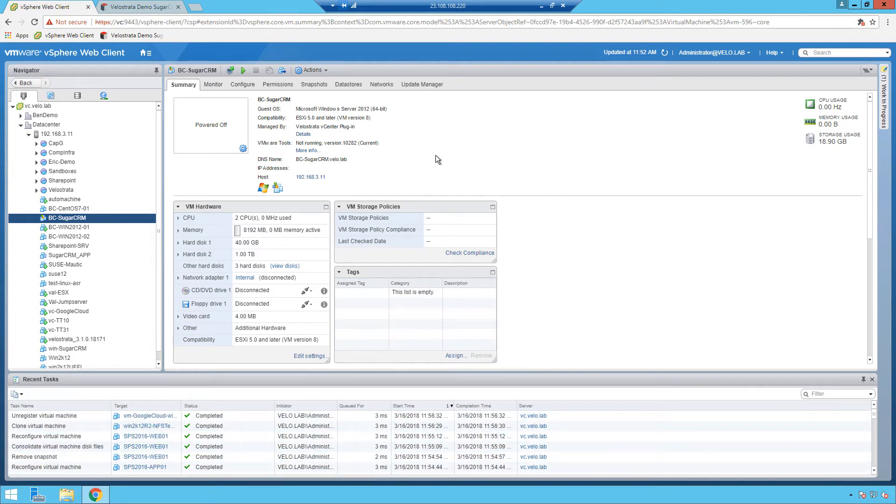
{"action": "mouse_move", "coordinate": [474, 124]}
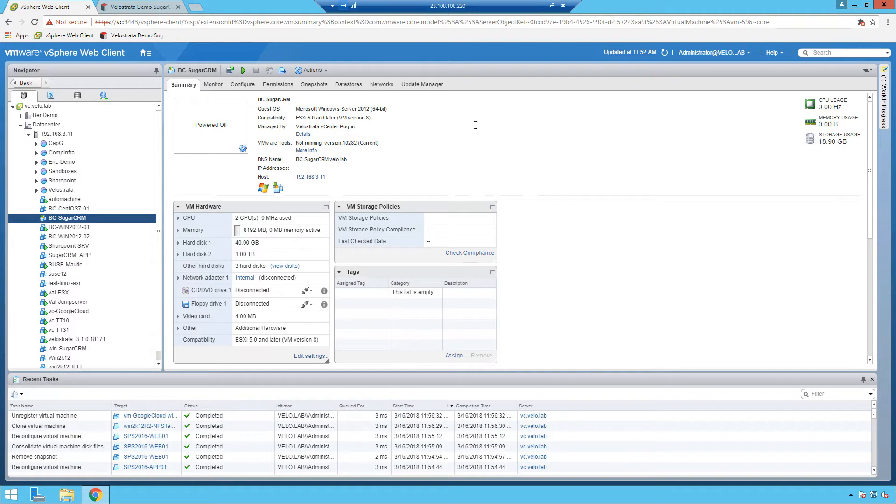
{"action": "scroll", "scroll_direction": "down", "scroll_amount": 3}
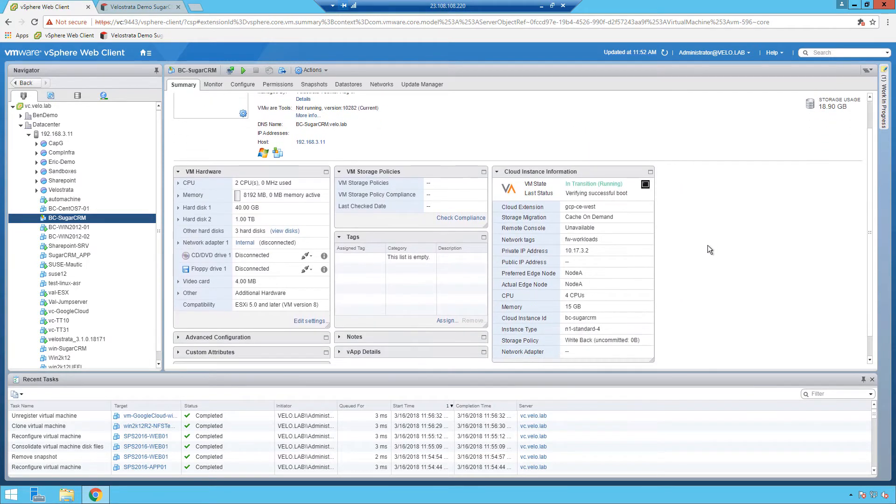
- Scroll the Summary tab to BC-SugarCRM's Cloud Instance Information in gcp-ce-west
{"action": "scroll", "scroll_direction": "down", "scroll_amount": 3}
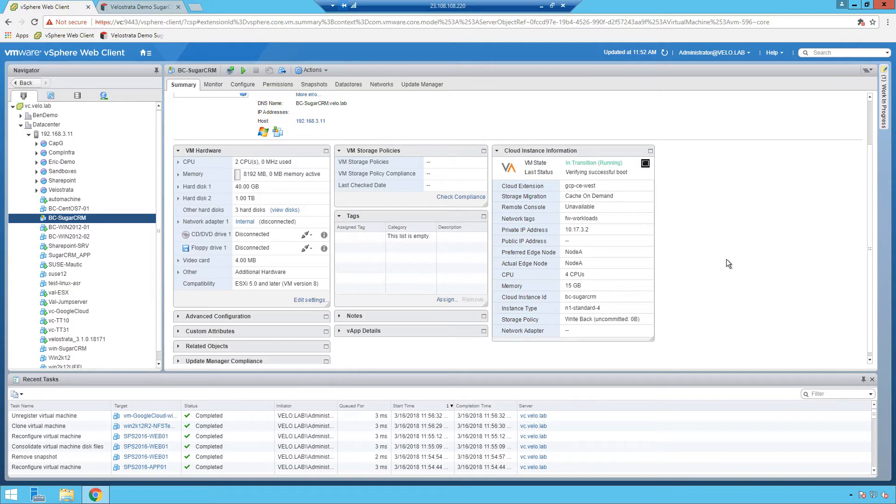
{"action": "mouse_move", "coordinate": [739, 244]}
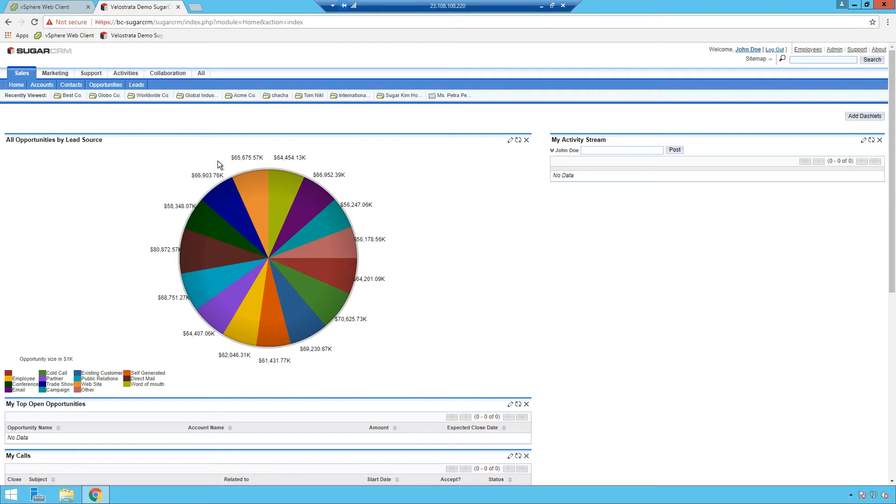
{"action": "mouse_move", "coordinate": [176, 134]}
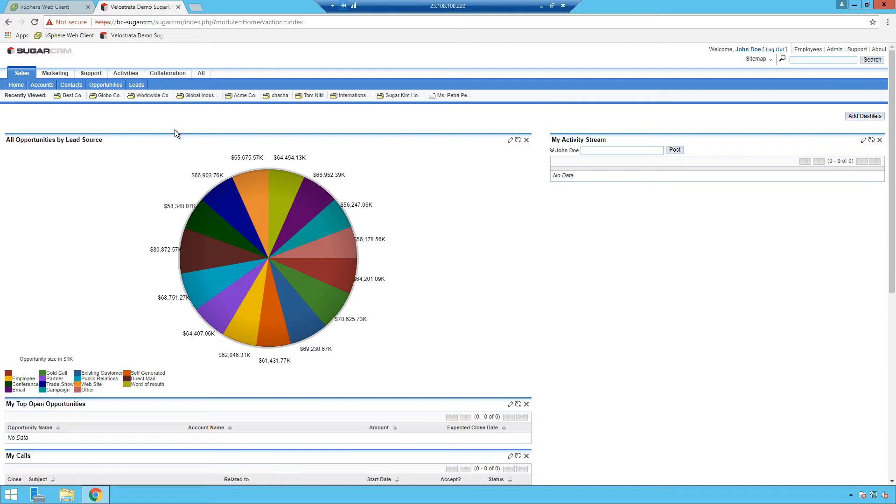
- Open the Best Co. account from SugarCRM's Recently Viewed bar
{"action": "left_click", "coordinate": [71, 95]}
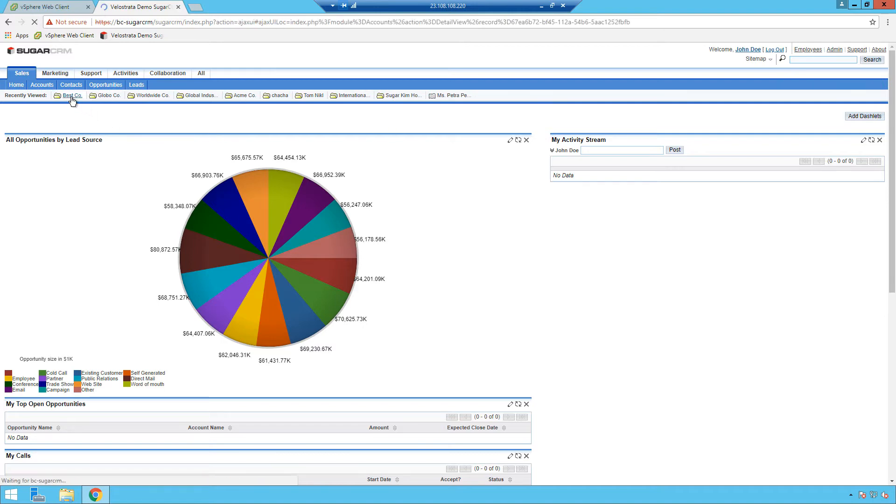
{"action": "left_click", "coordinate": [71, 96]}
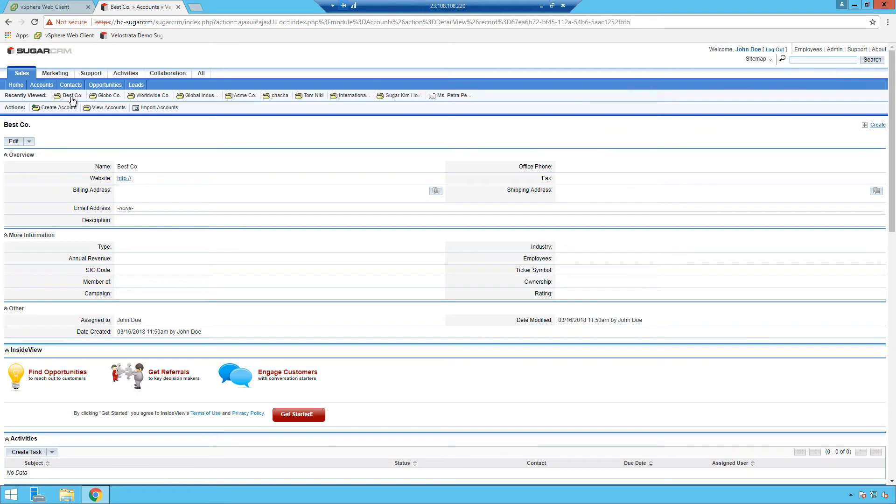
{"action": "mouse_move", "coordinate": [71, 102]}
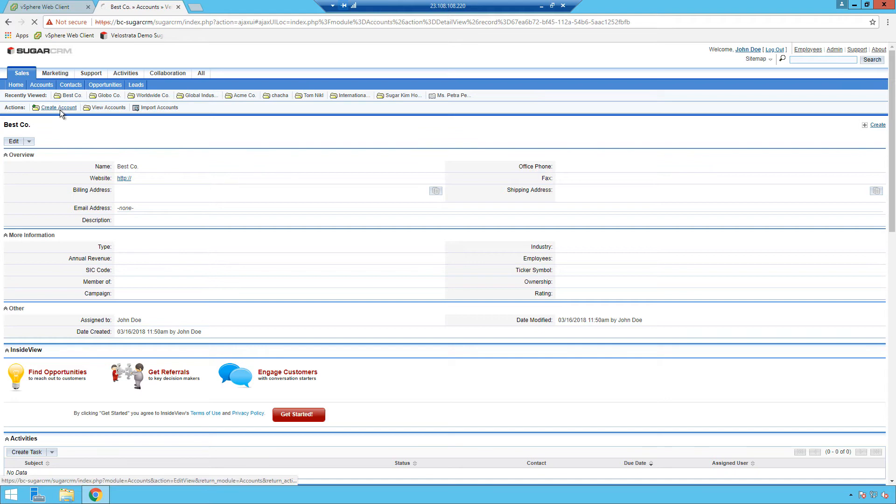
- Create and save a SugarCRM account named 'New Best Co.'
{"action": "left_click", "coordinate": [58, 108]}
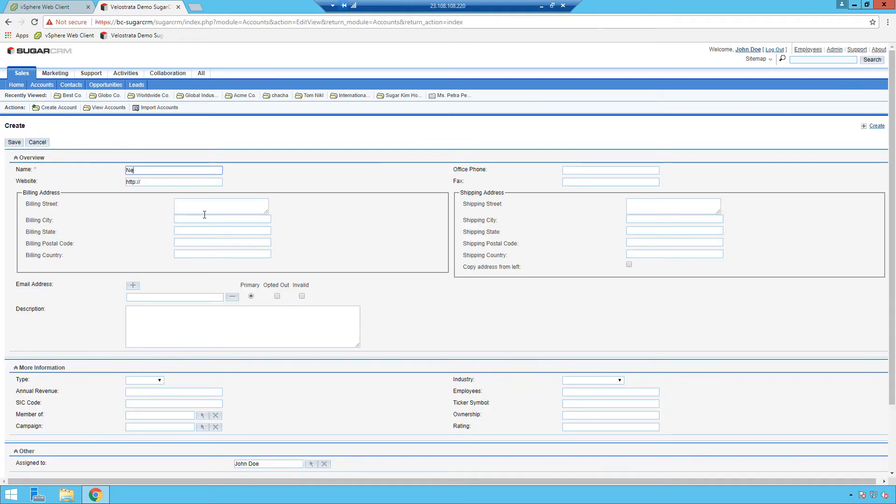
{"action": "left_click", "coordinate": [13, 142]}
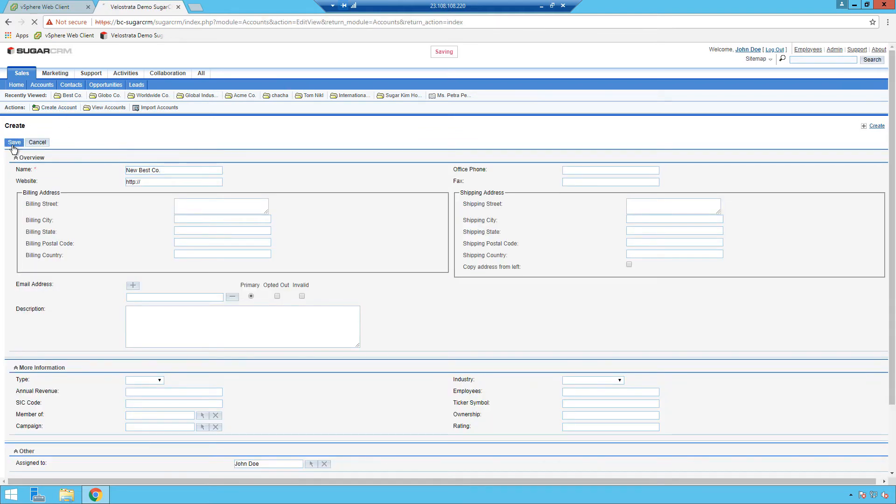
{"action": "left_click", "coordinate": [14, 142]}
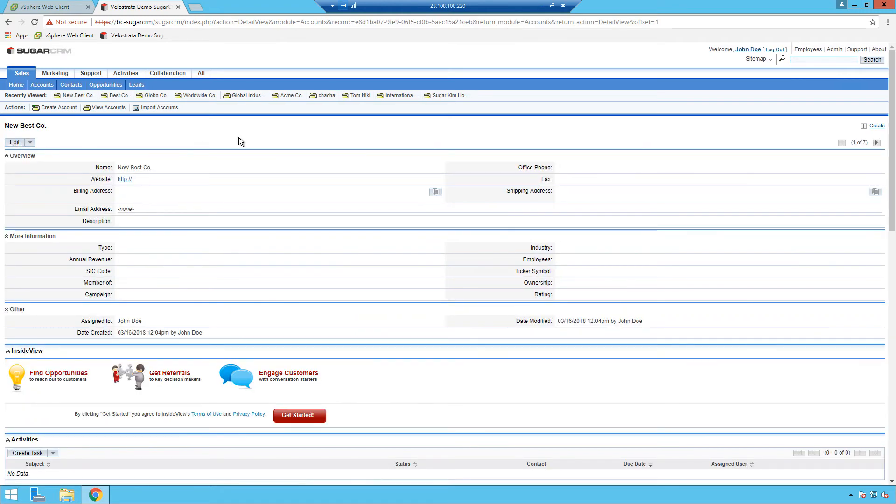
{"action": "mouse_move", "coordinate": [179, 7]}
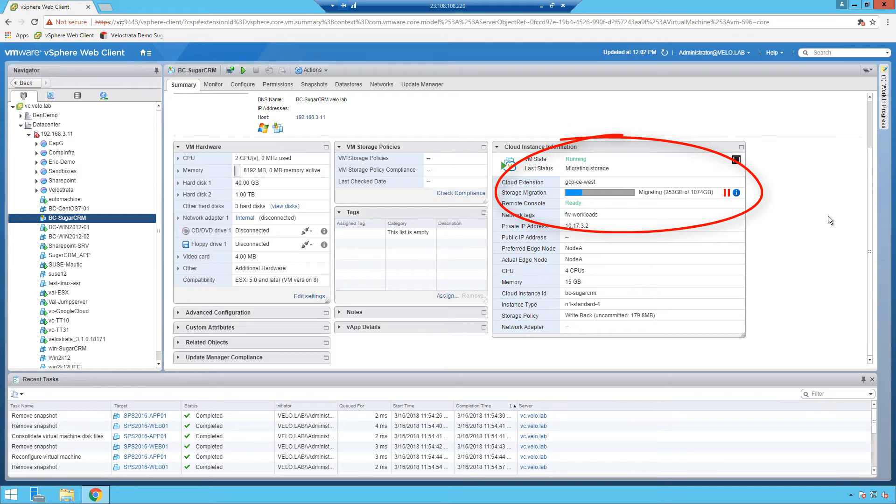
{"action": "mouse_move", "coordinate": [835, 242]}
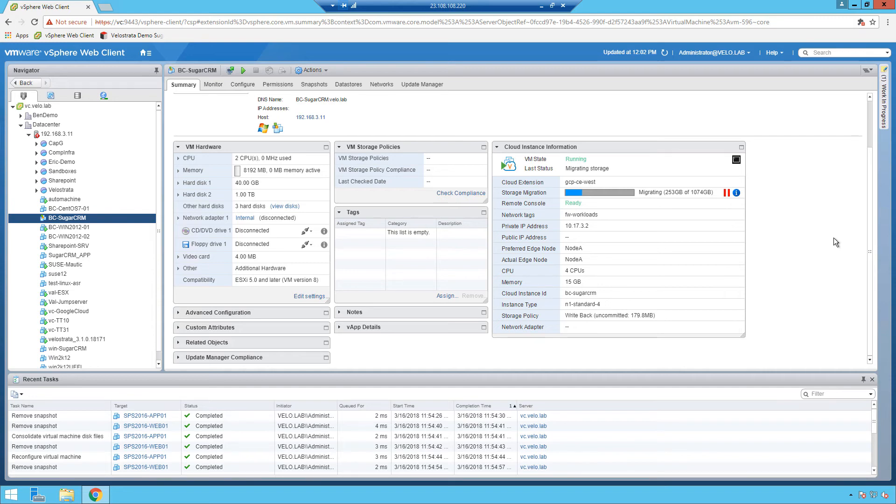
{"action": "mouse_move", "coordinate": [728, 194]}
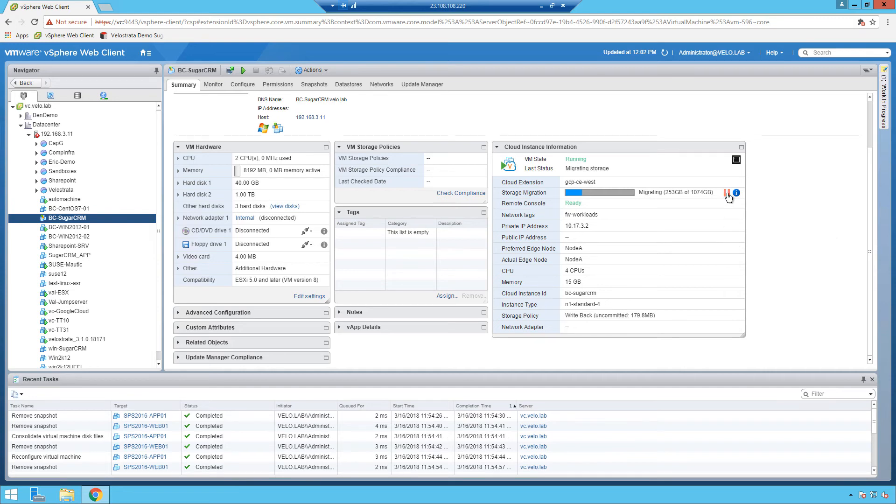
{"action": "mouse_move", "coordinate": [793, 207]}
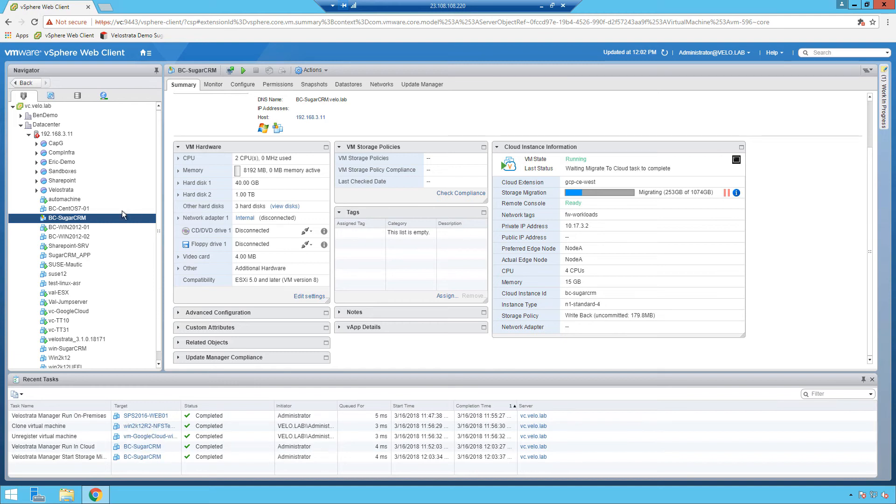
- Choose Velostrata Operations > Run On-Premises for BC-SugarCRM
{"action": "right_click", "coordinate": [66, 218]}
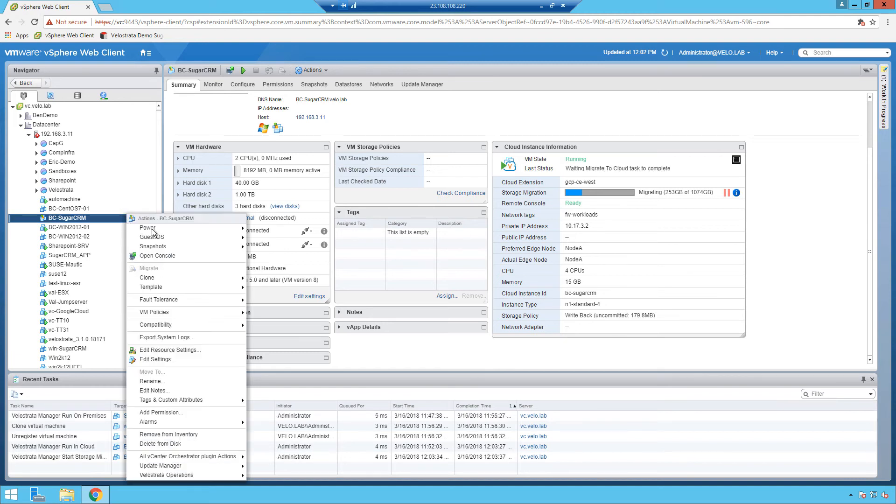
{"action": "left_click", "coordinate": [166, 475]}
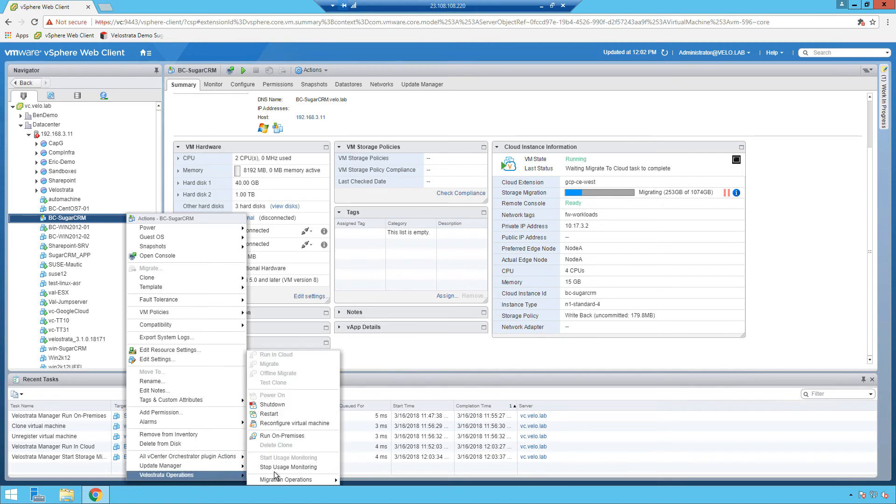
{"action": "mouse_move", "coordinate": [291, 435]}
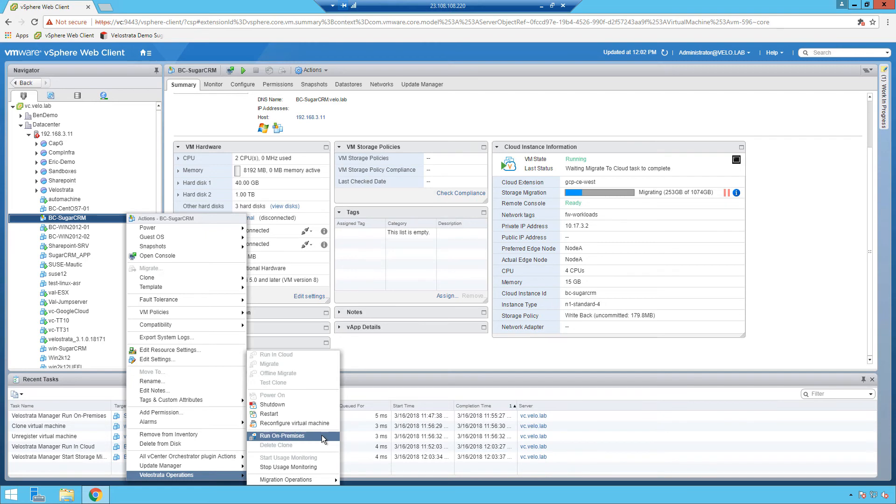
{"action": "left_click", "coordinate": [280, 436]}
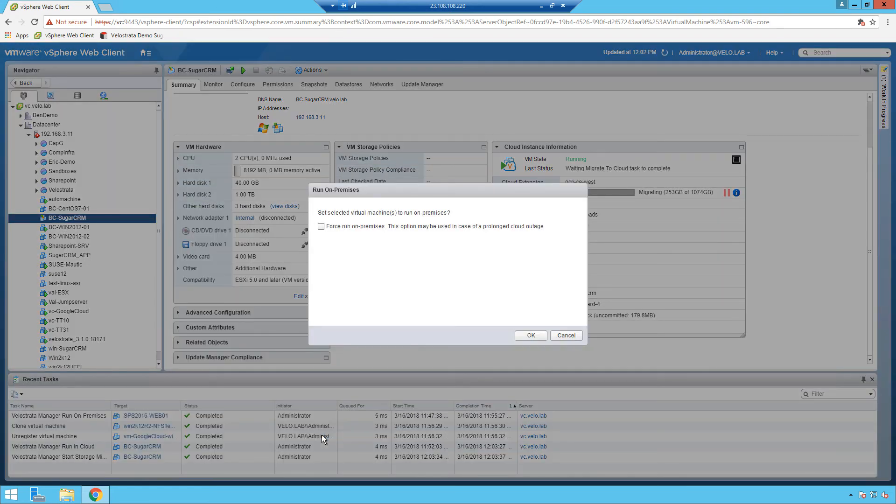
- Confirm the Run On-Premises dialog to move BC-SugarCRM back to vSphere
{"action": "left_click", "coordinate": [530, 336]}
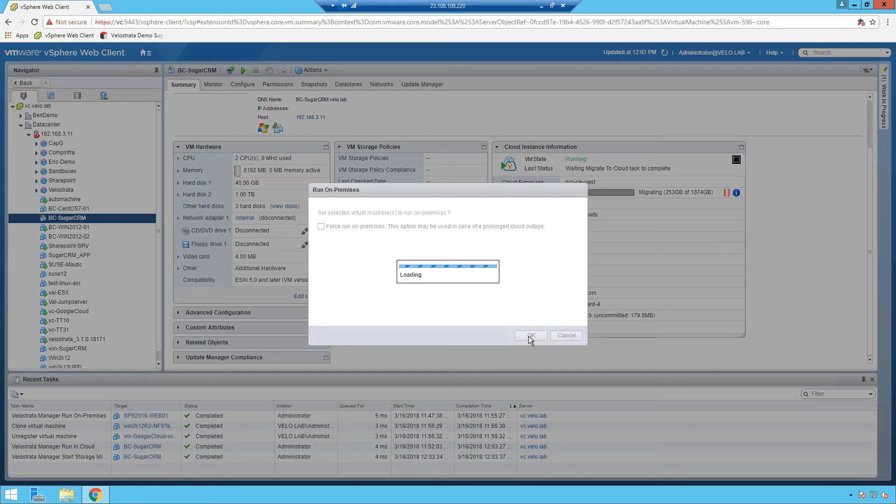
{"action": "left_click", "coordinate": [530, 335]}
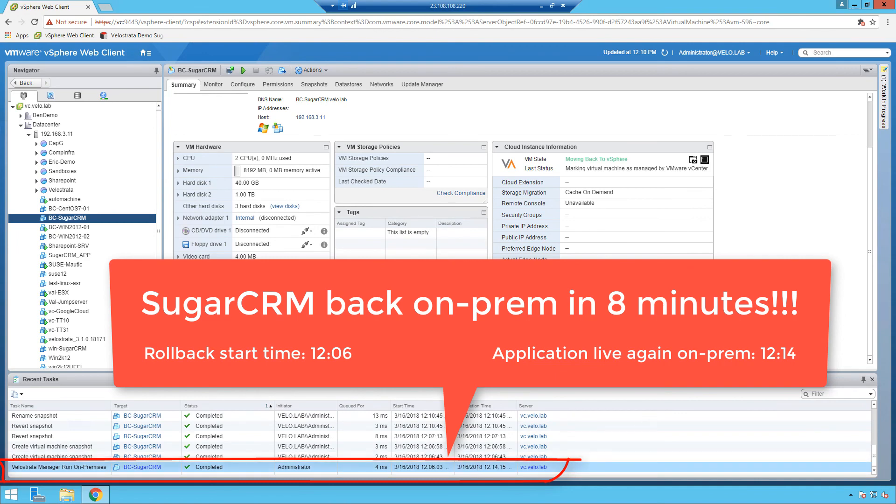
{"action": "mouse_move", "coordinate": [117, 224]}
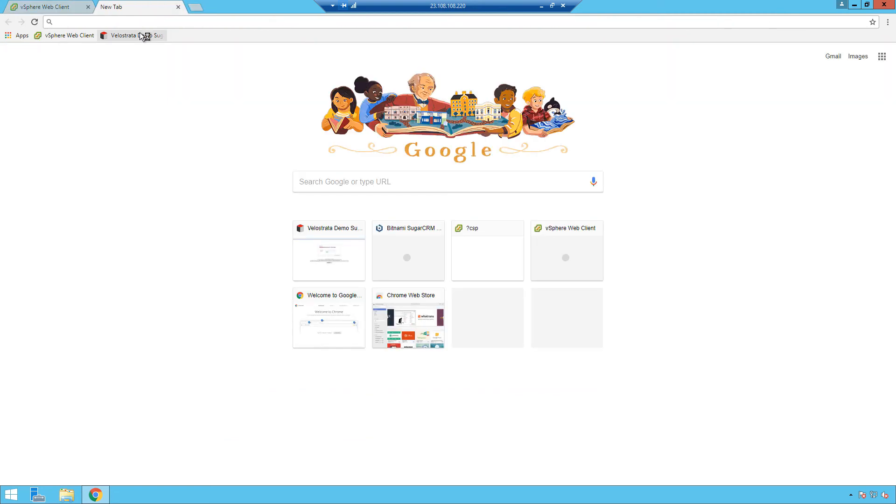
- Load the on-premises SugarCRM demo and view the Best Co. account from Recently Viewed
{"action": "left_click", "coordinate": [120, 36]}
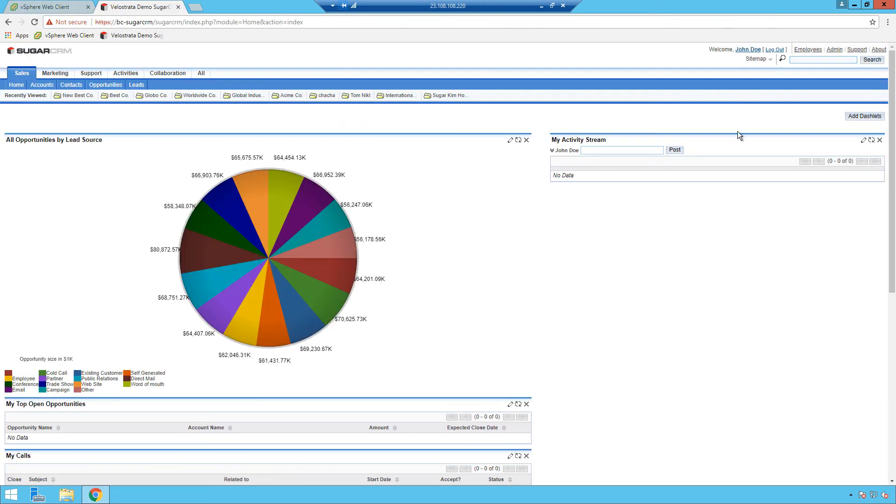
{"action": "left_click", "coordinate": [119, 95]}
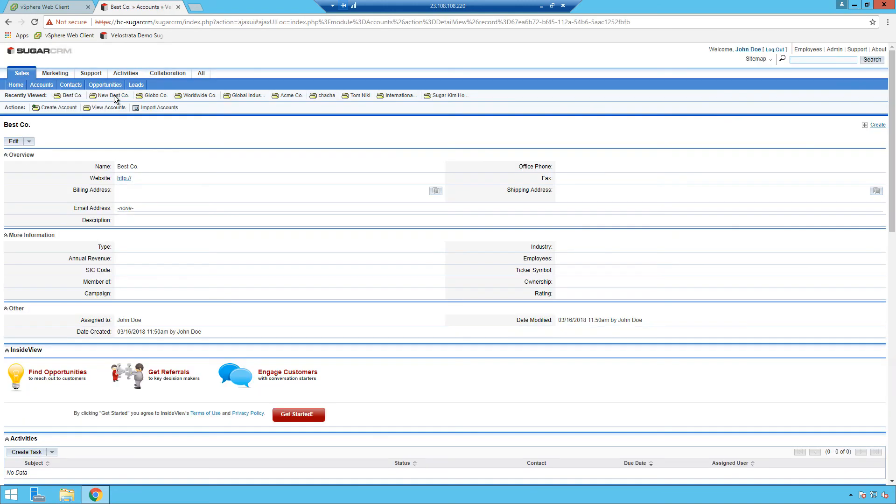
{"action": "mouse_move", "coordinate": [112, 95]}
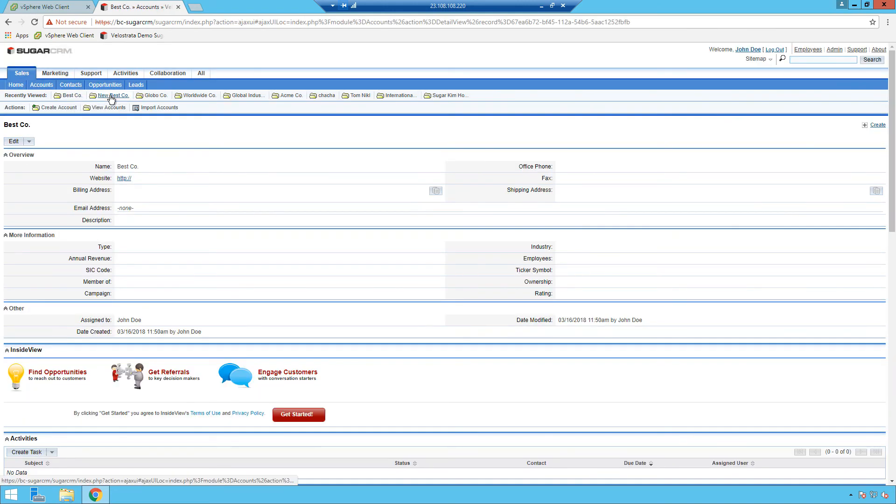